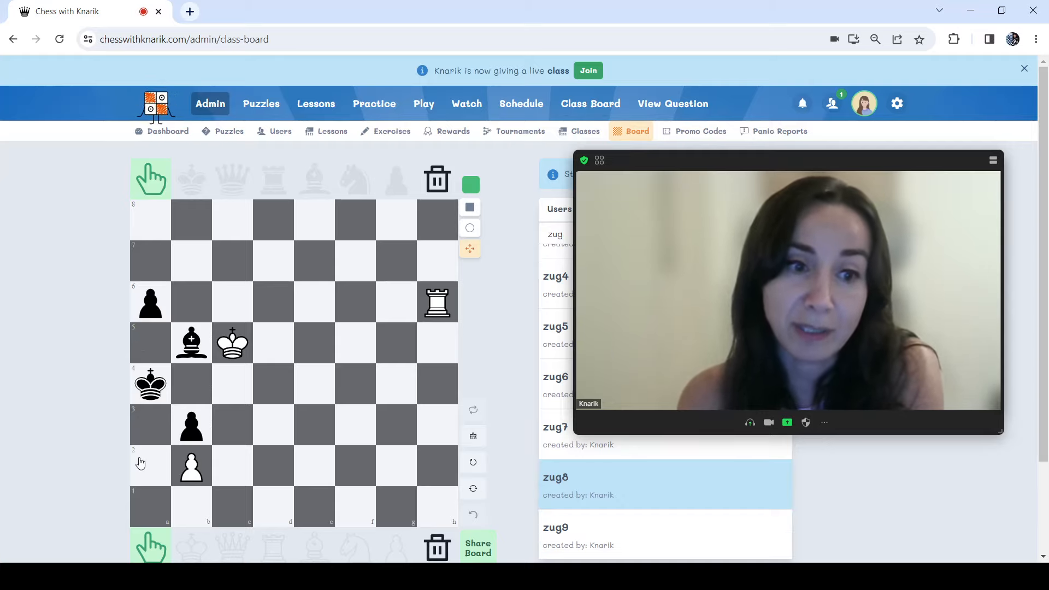
# Move the white rook from h6 down to h1 on the class board
pyautogui.moveTo(150, 344); pyautogui.dragTo(150, 466)
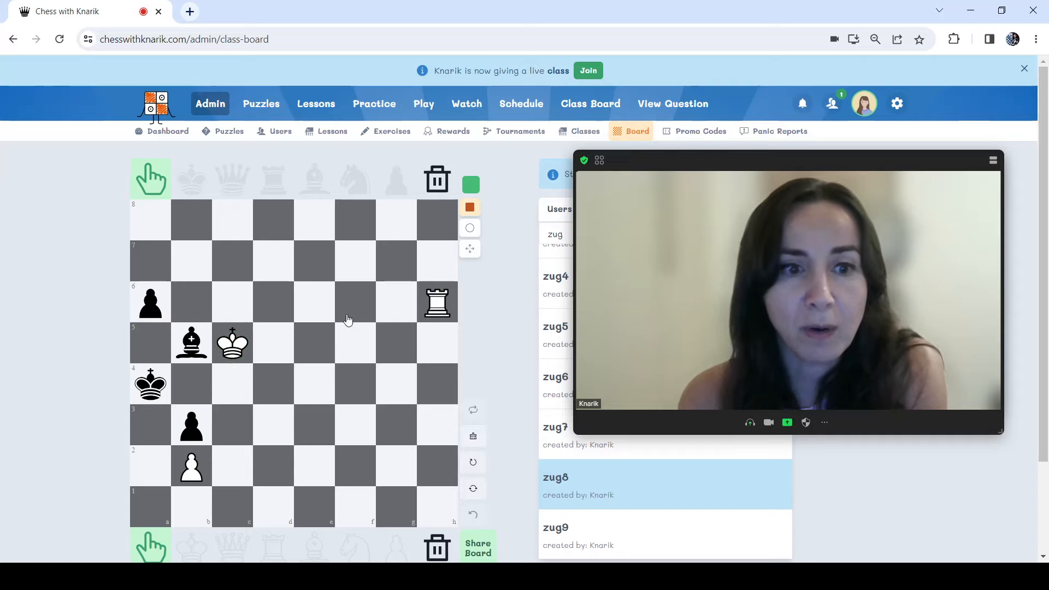
pyautogui.click(437, 302)
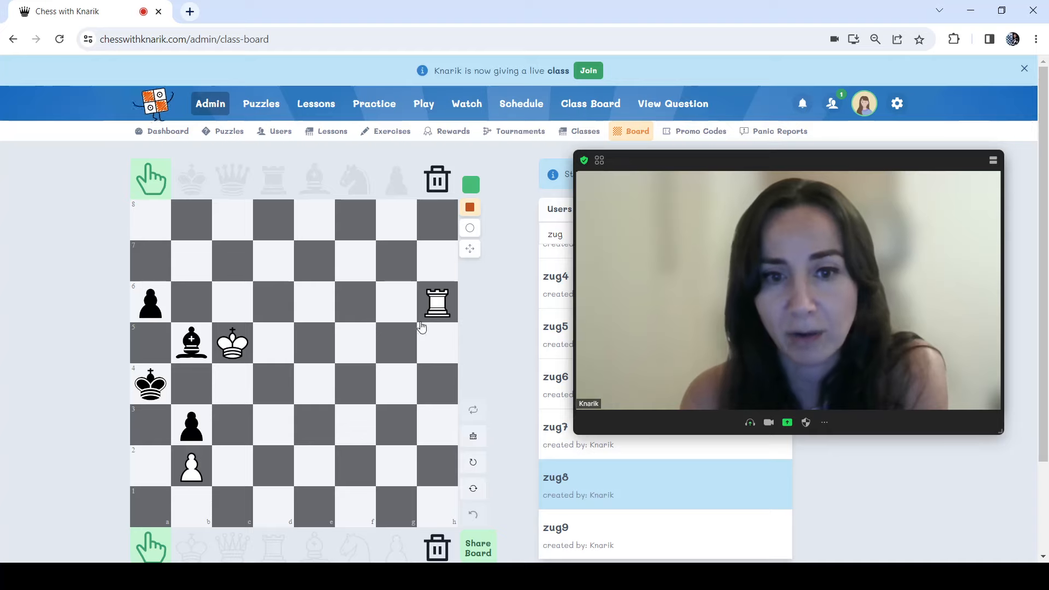
pyautogui.moveTo(437, 302); pyautogui.dragTo(437, 505)
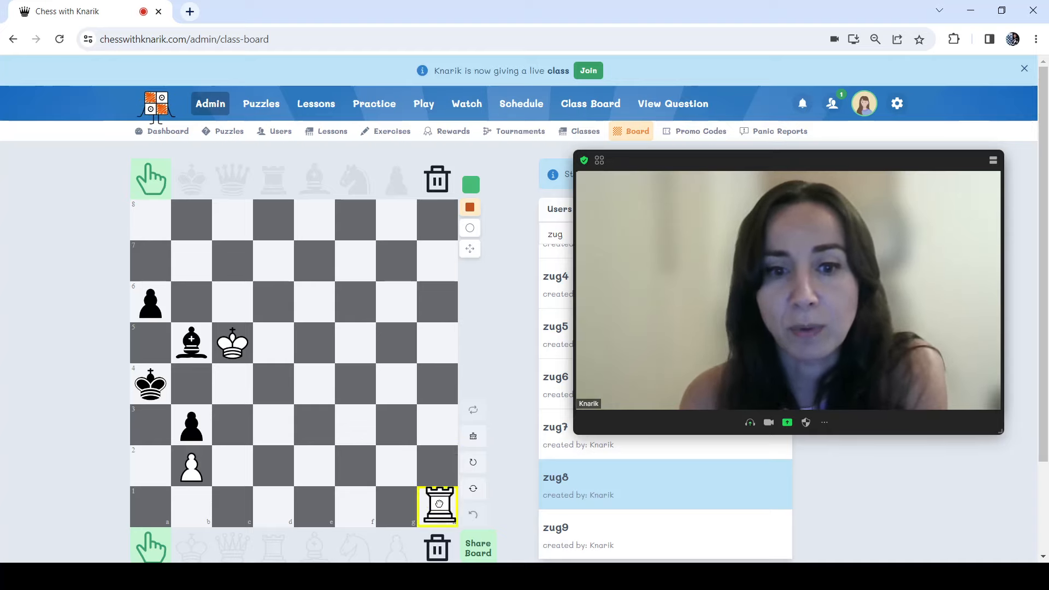
pyautogui.click(150, 506)
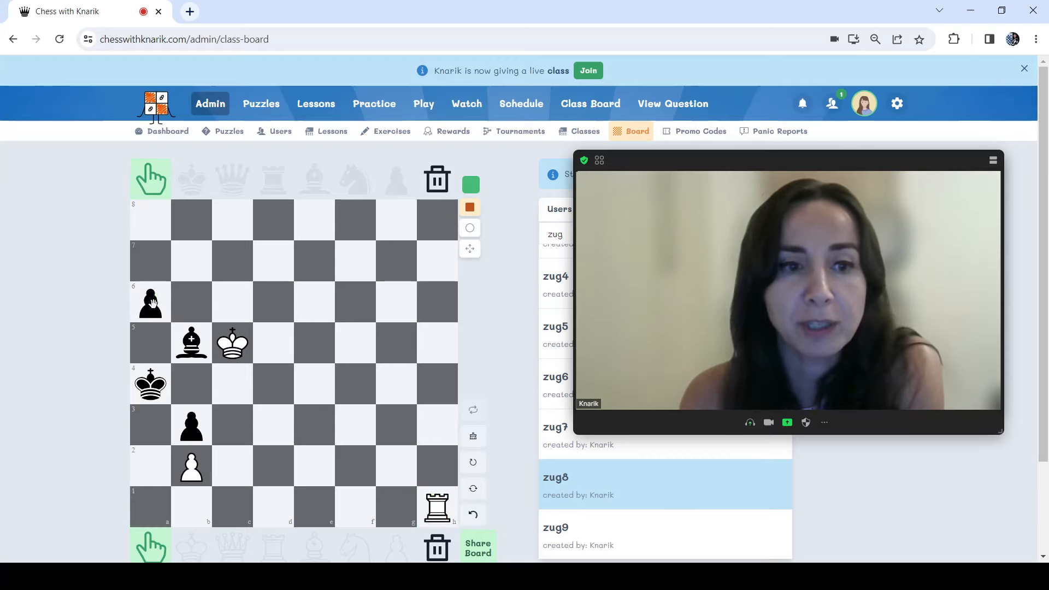
pyautogui.moveTo(470, 249)
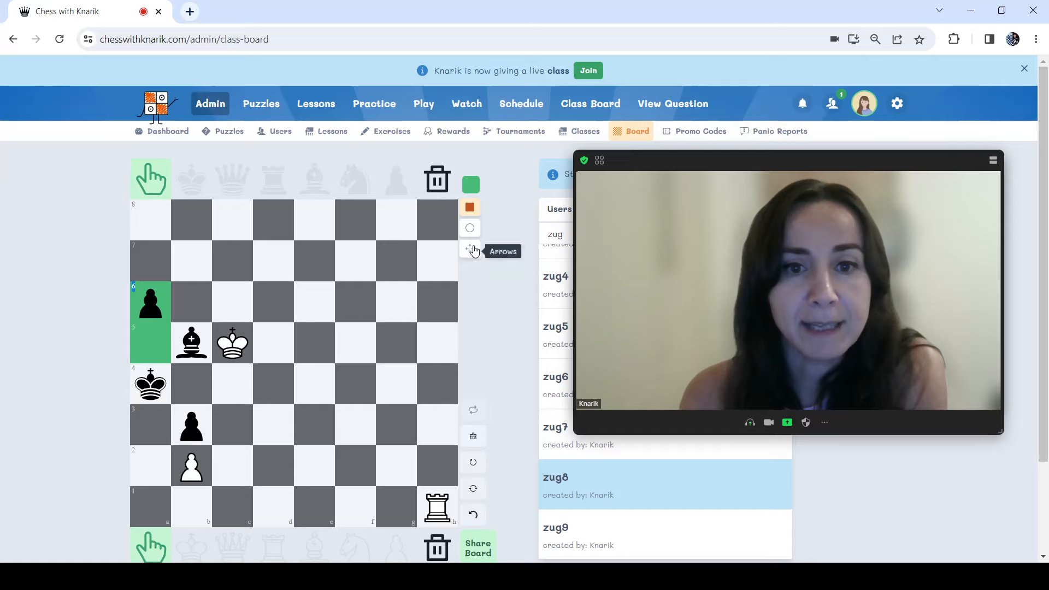
pyautogui.click(470, 250)
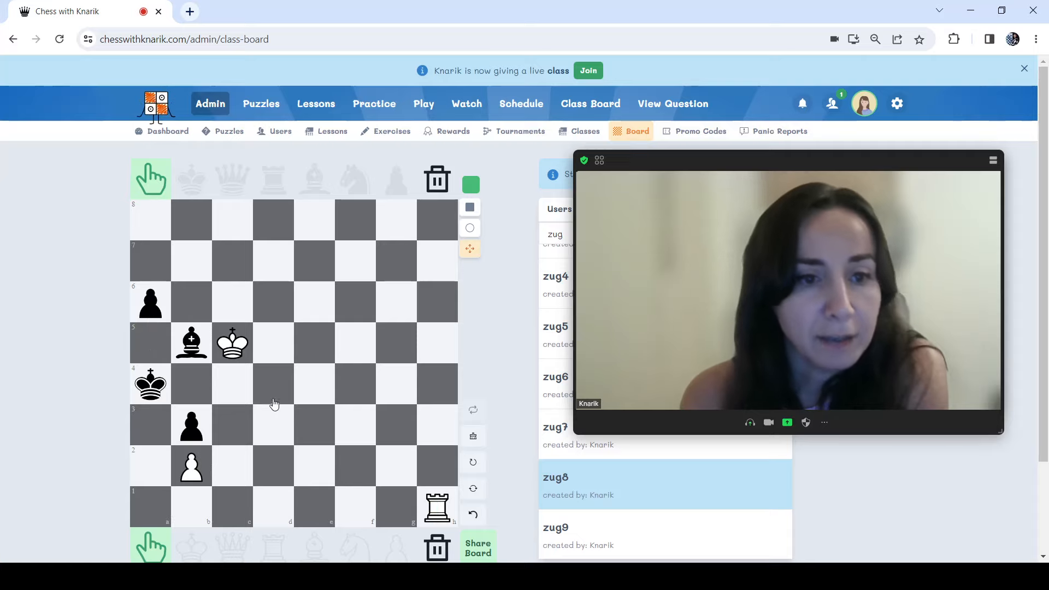
pyautogui.moveTo(191, 342); pyautogui.dragTo(314, 221)
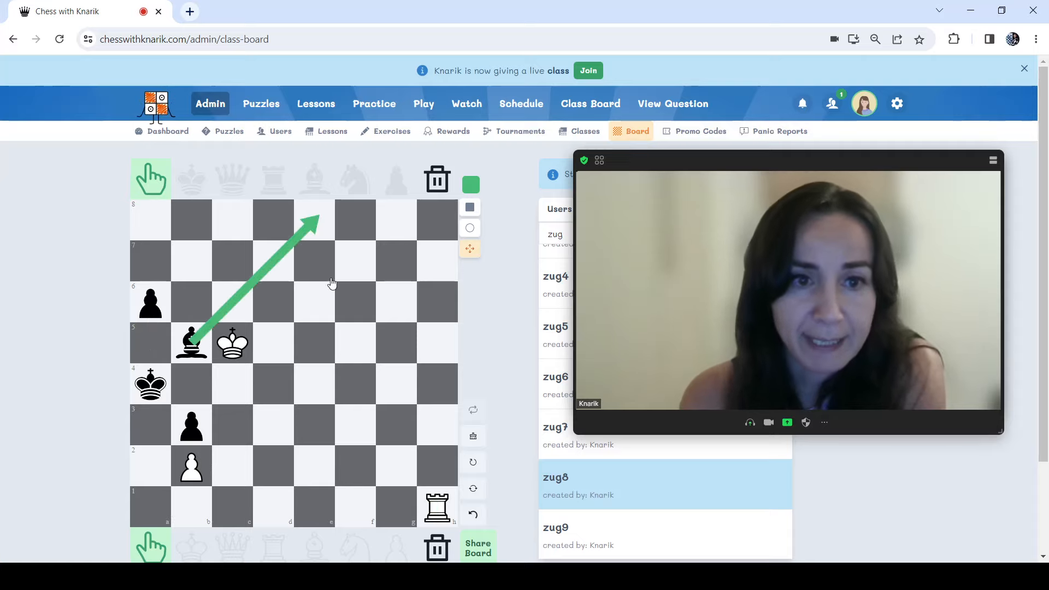
pyautogui.moveTo(428, 507); pyautogui.dragTo(145, 507)
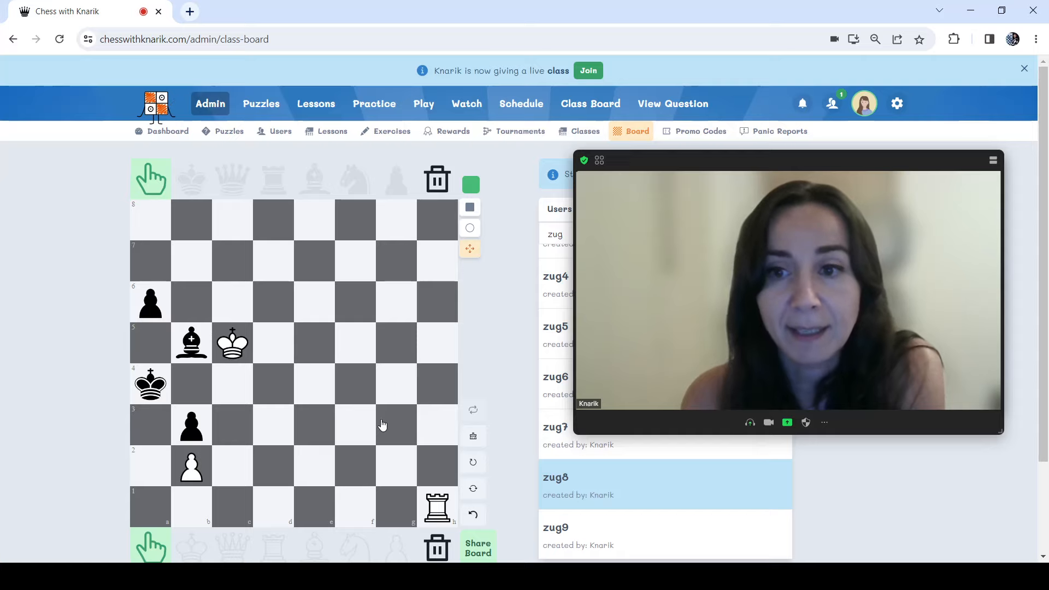
pyautogui.moveTo(347, 428)
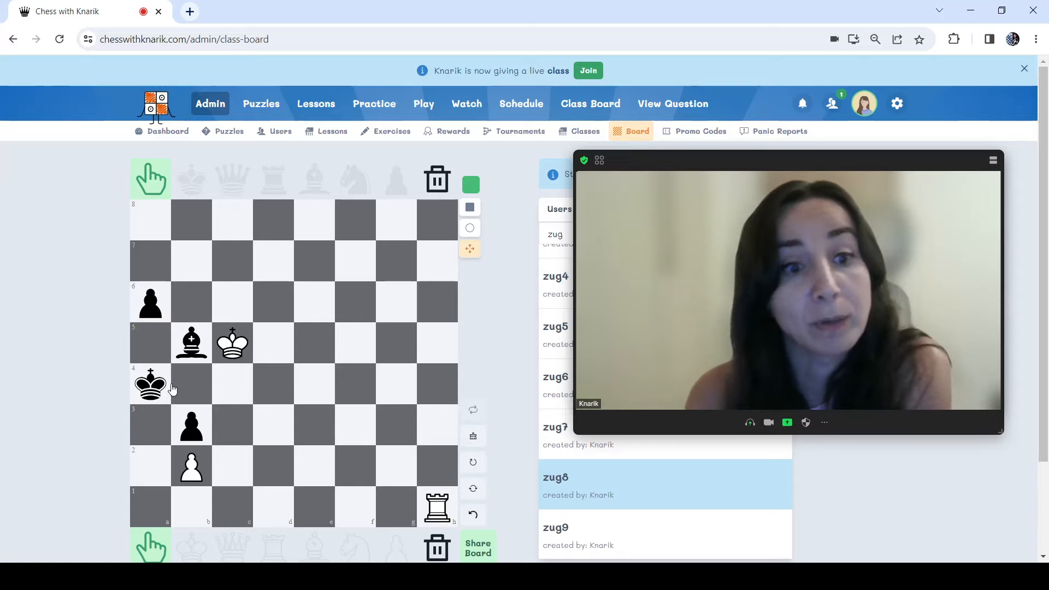
# Place the white rook on a1 and the black bishop on a4, then return to moving pieces
pyautogui.moveTo(150, 385); pyautogui.dragTo(150, 342)
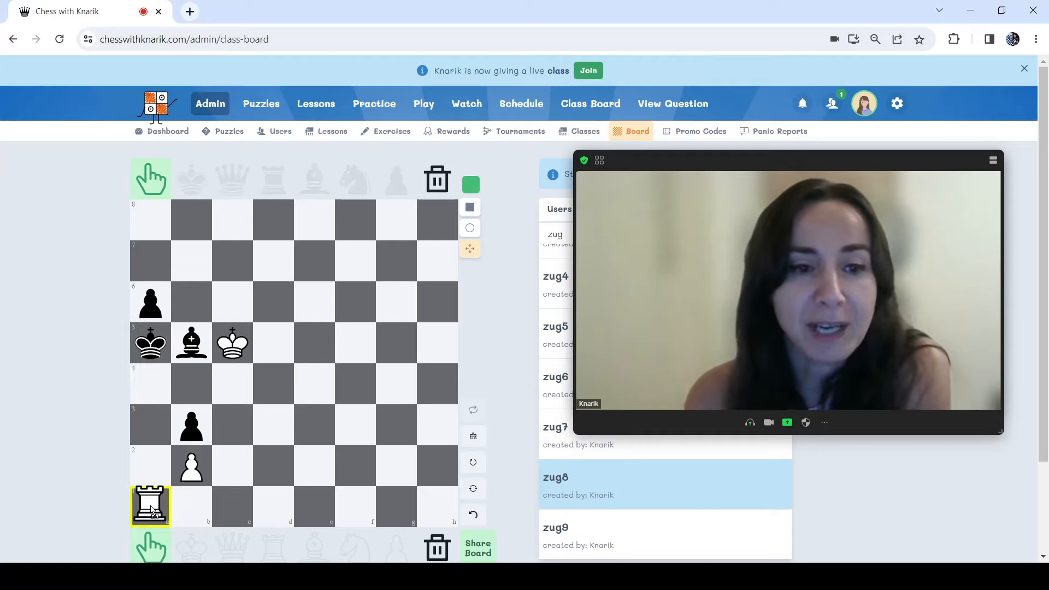
pyautogui.moveTo(190, 344); pyautogui.dragTo(150, 383)
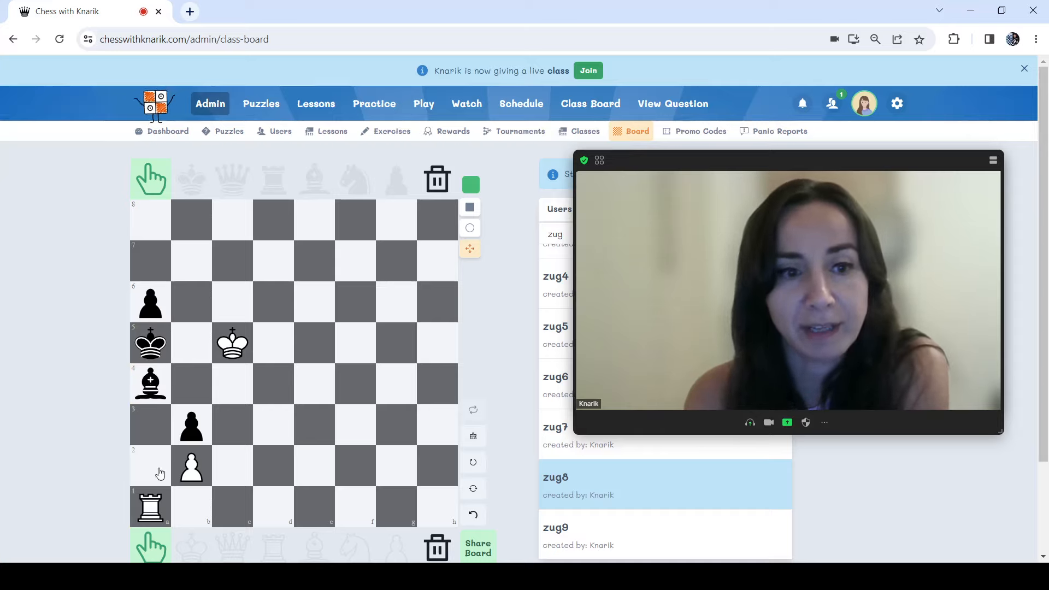
pyautogui.moveTo(340, 410)
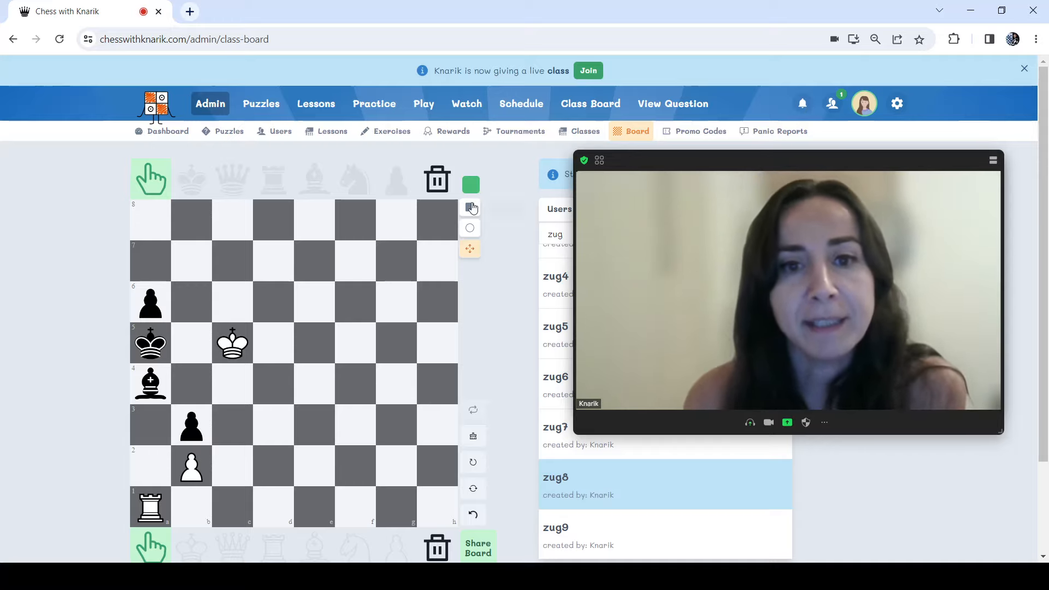
pyautogui.click(470, 207)
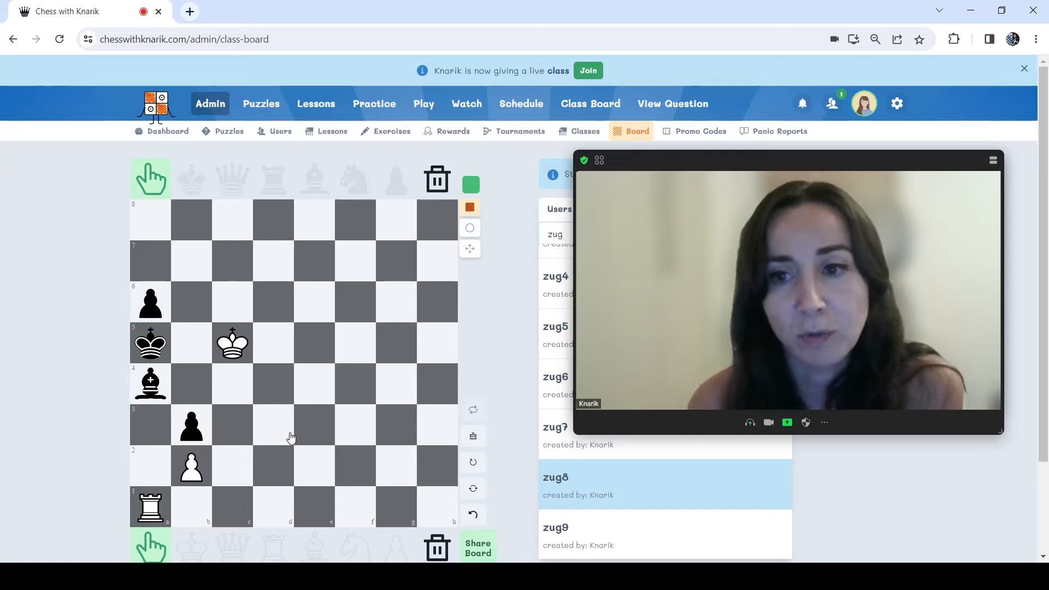
pyautogui.moveTo(284, 429)
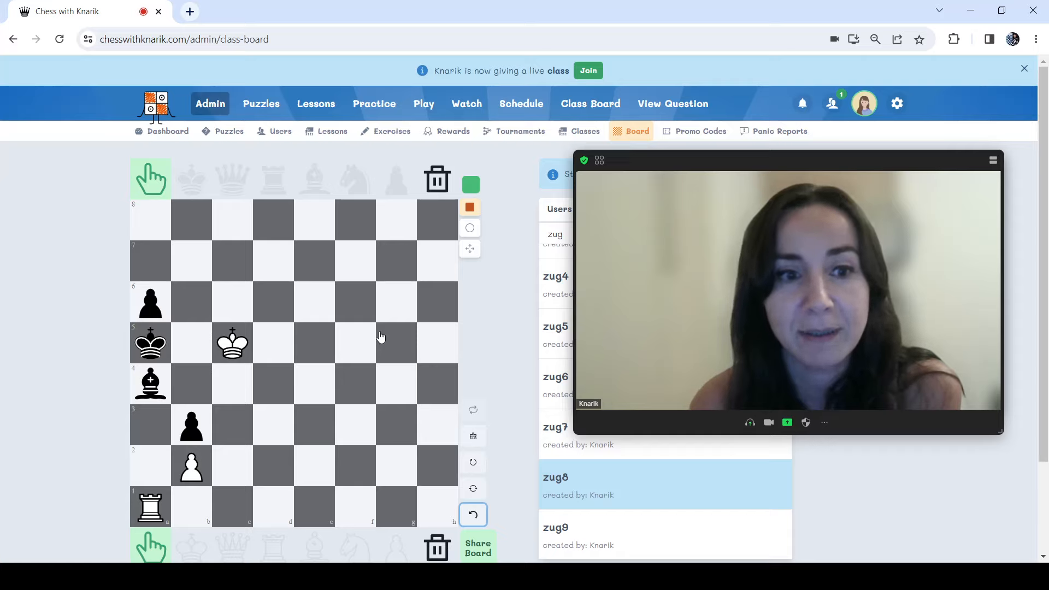
# Slide the white rook along the first rank to f1 and back, with the bishop going to d7
pyautogui.click(150, 344)
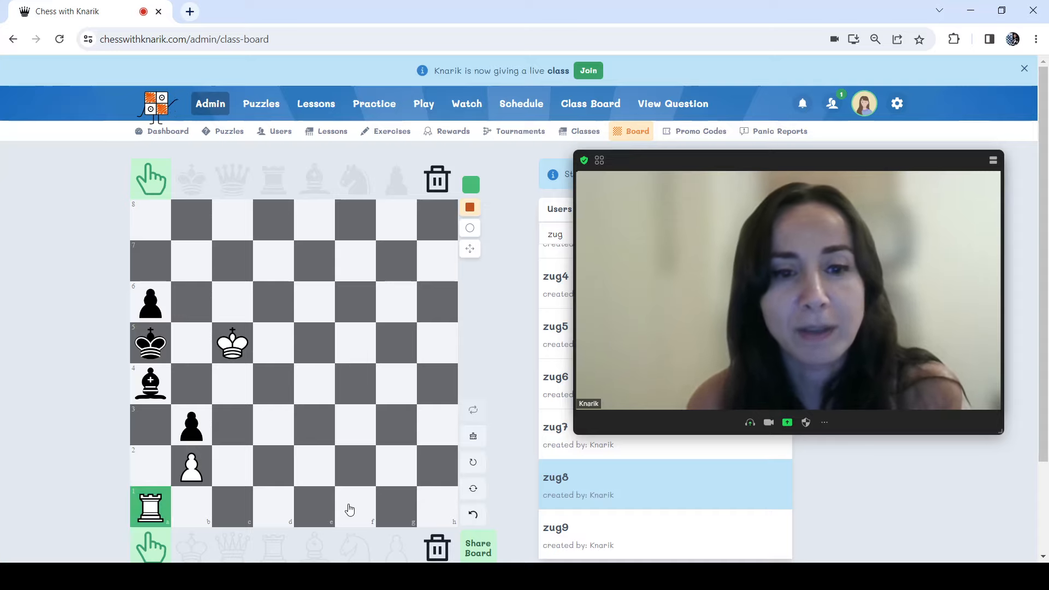
pyautogui.moveTo(149, 506); pyautogui.dragTo(355, 506)
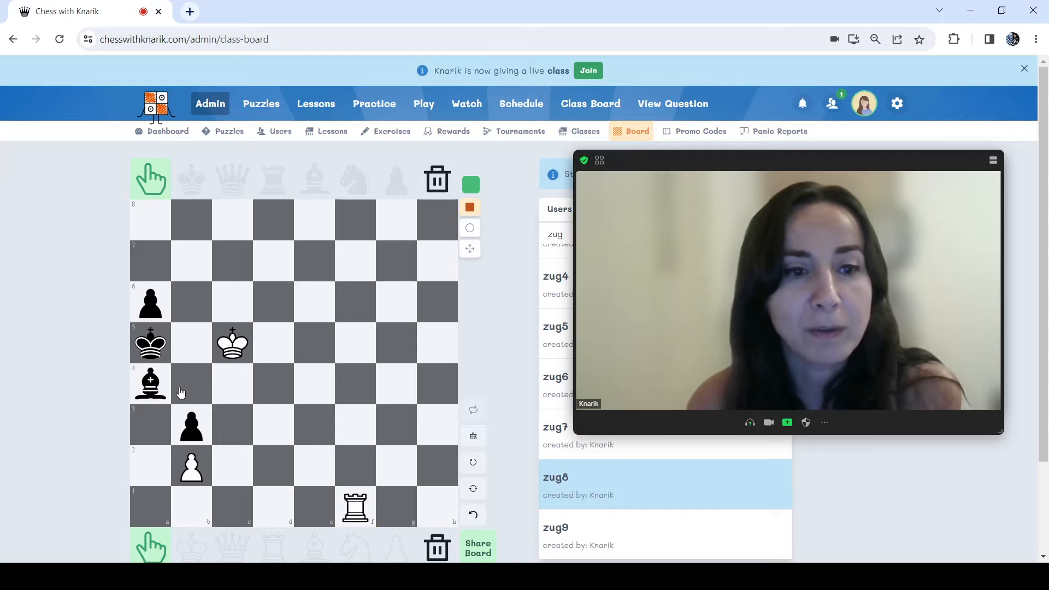
pyautogui.moveTo(150, 383); pyautogui.dragTo(273, 261)
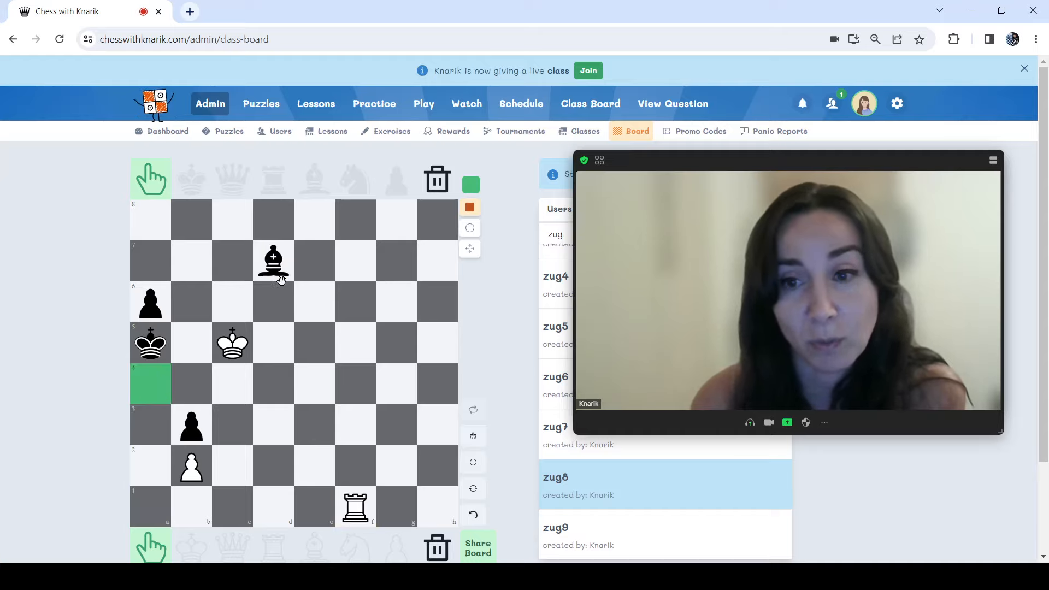
pyautogui.moveTo(354, 505); pyautogui.dragTo(160, 505)
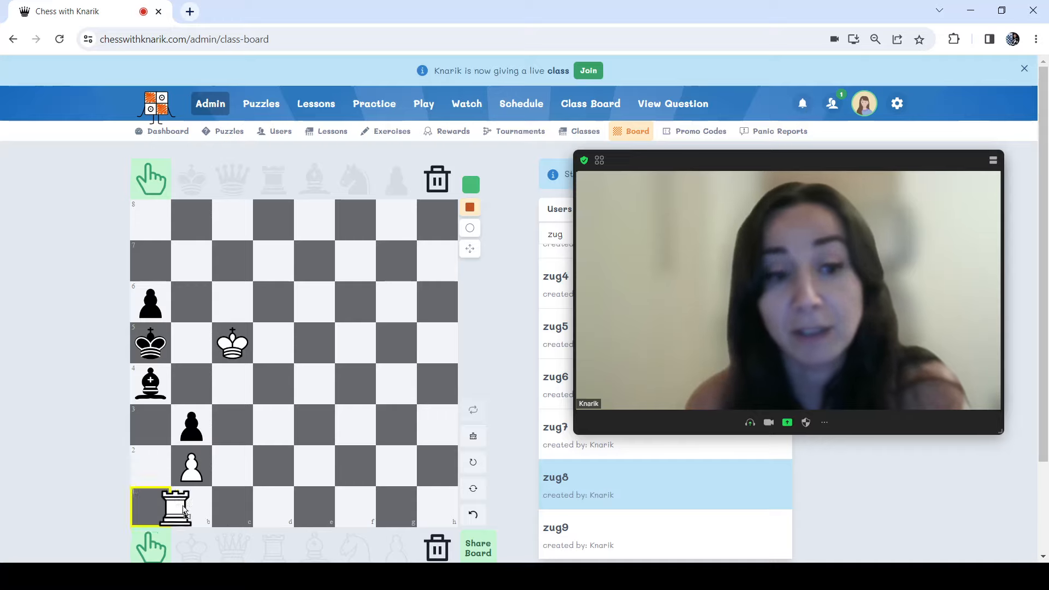
# Send the white rook out to g1 and bring it back to a1
pyautogui.moveTo(176, 507); pyautogui.dragTo(354, 507)
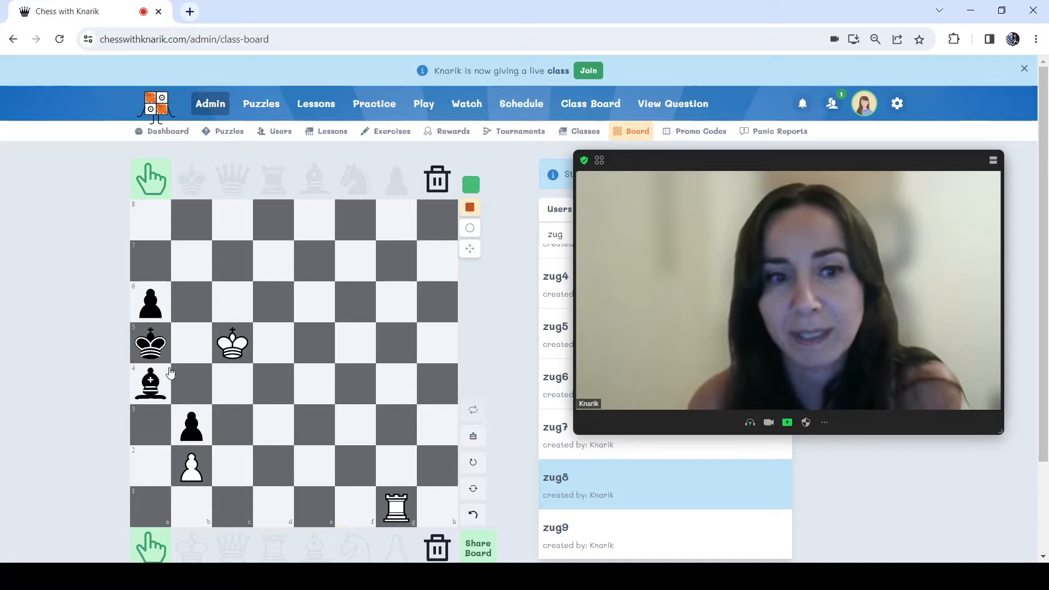
pyautogui.moveTo(150, 384); pyautogui.dragTo(190, 342)
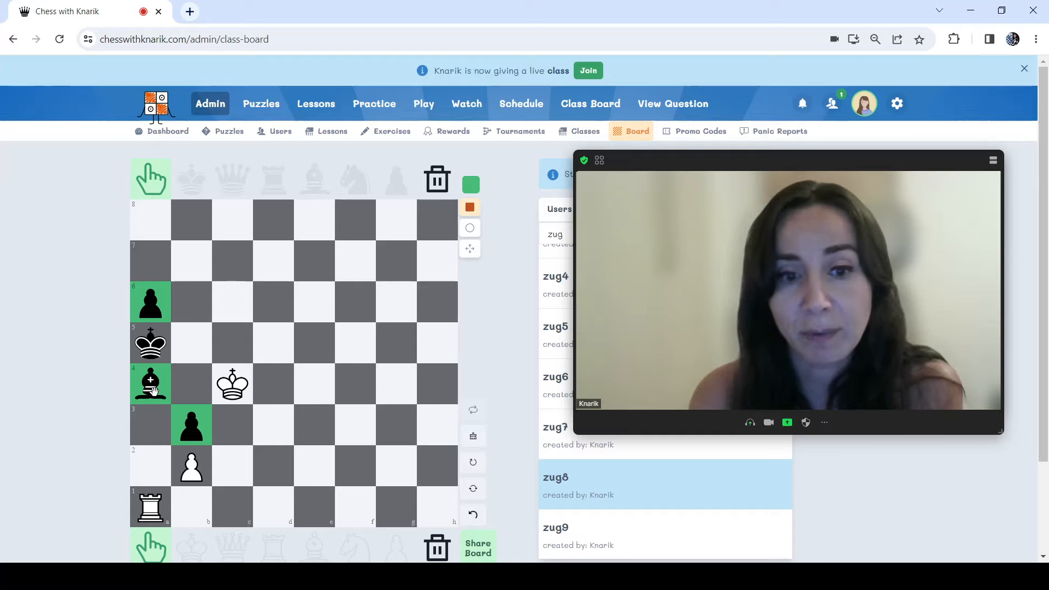
# Move the black king to b4 and the white king from c5 up to d6
pyautogui.moveTo(149, 342); pyautogui.dragTo(191, 301)
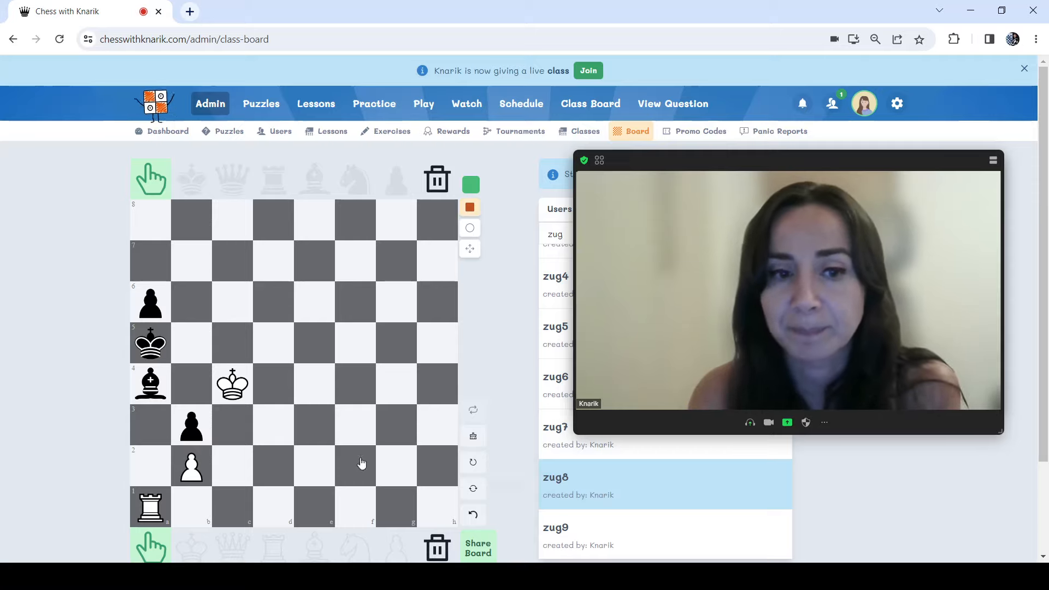
pyautogui.click(473, 515)
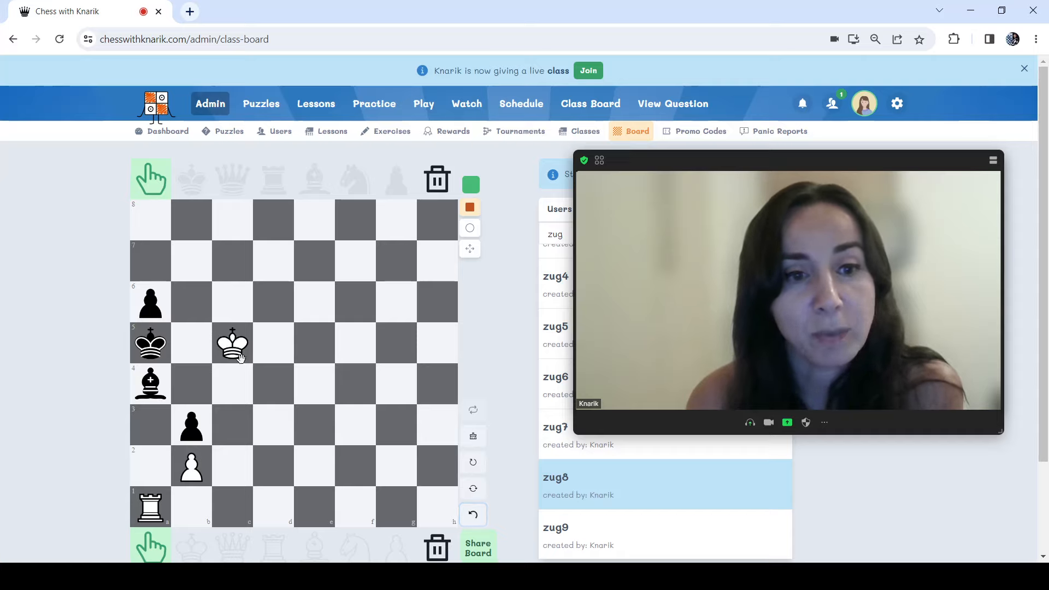
pyautogui.click(232, 343)
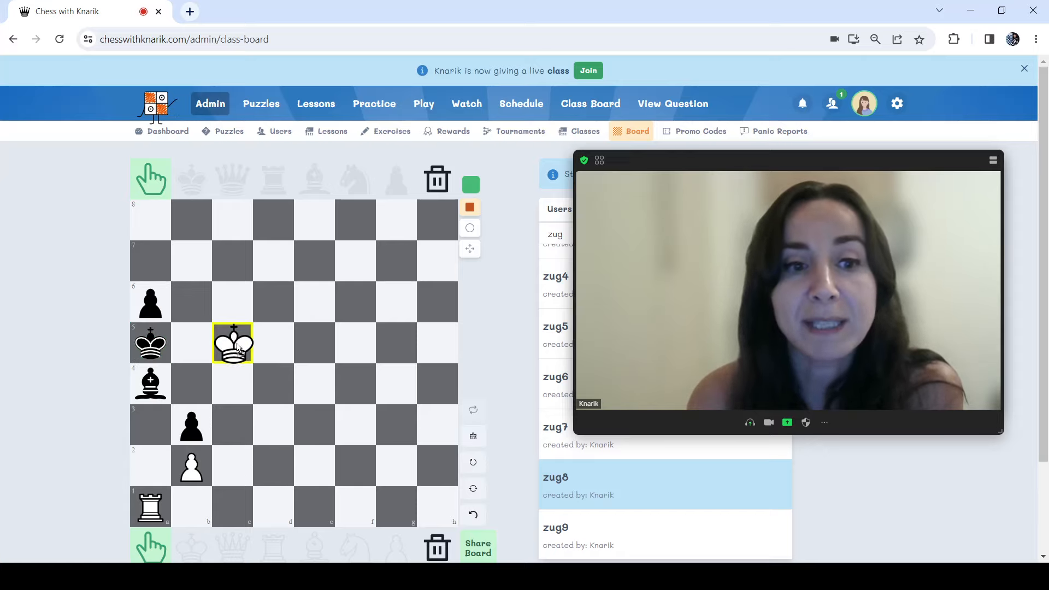
pyautogui.moveTo(233, 343); pyautogui.dragTo(273, 303)
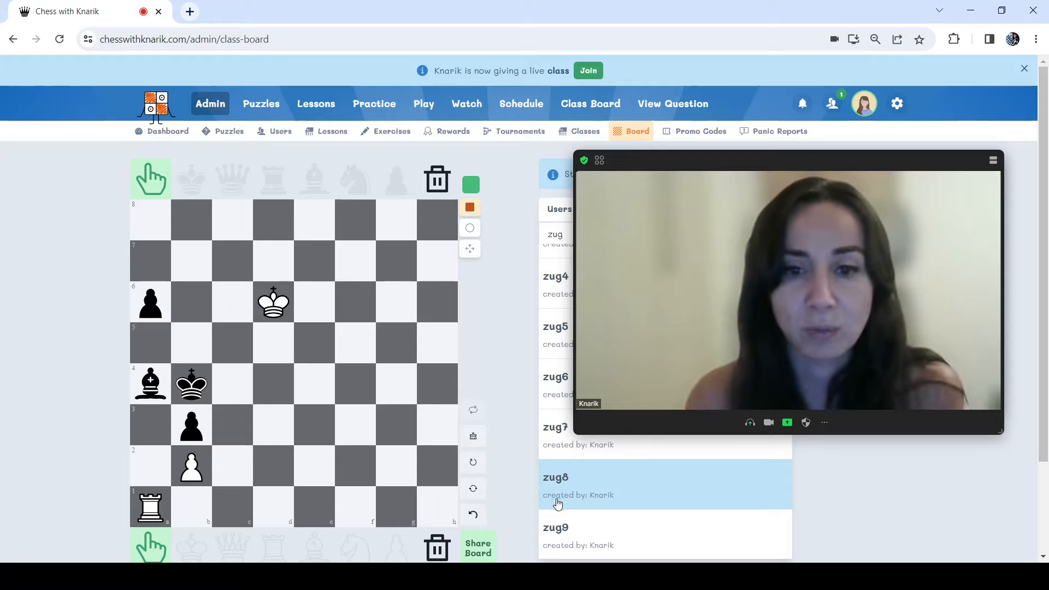
# Undo both king moves, restoring the white king to c5 and the black king to a5
pyautogui.click(473, 515)
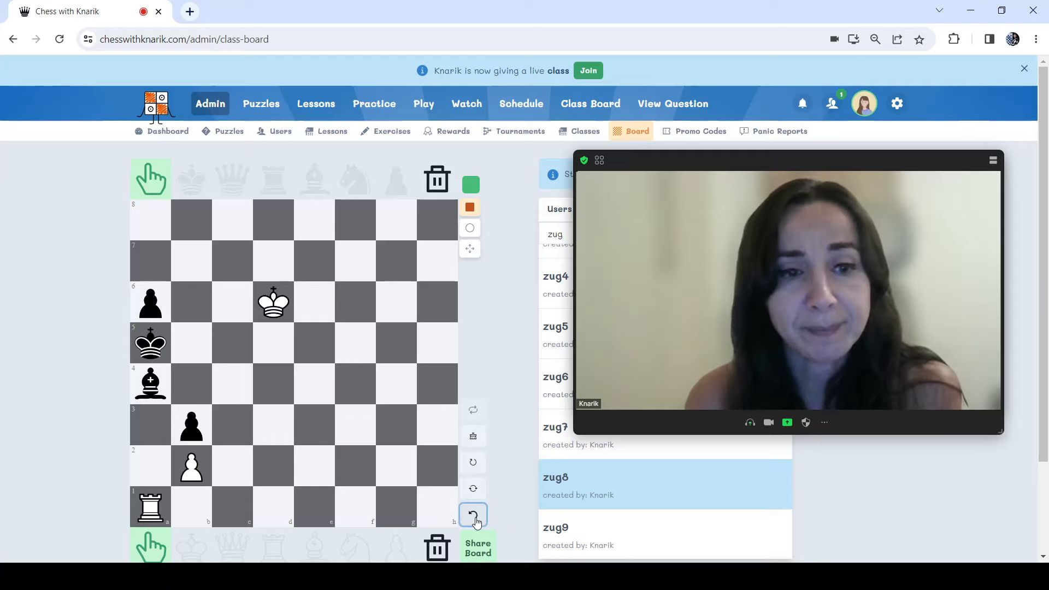
pyautogui.click(474, 515)
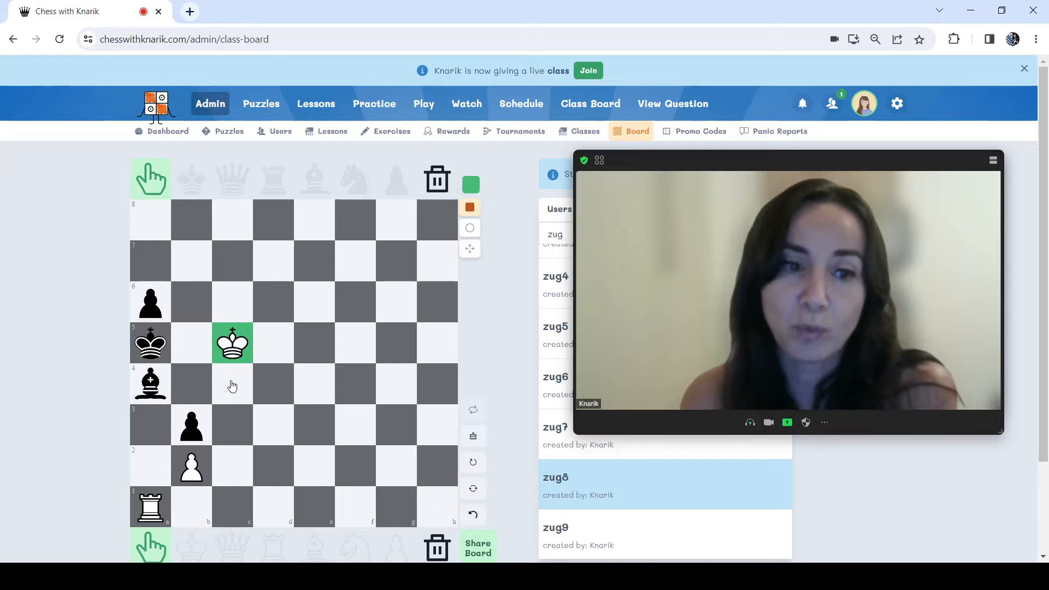
pyautogui.click(232, 384)
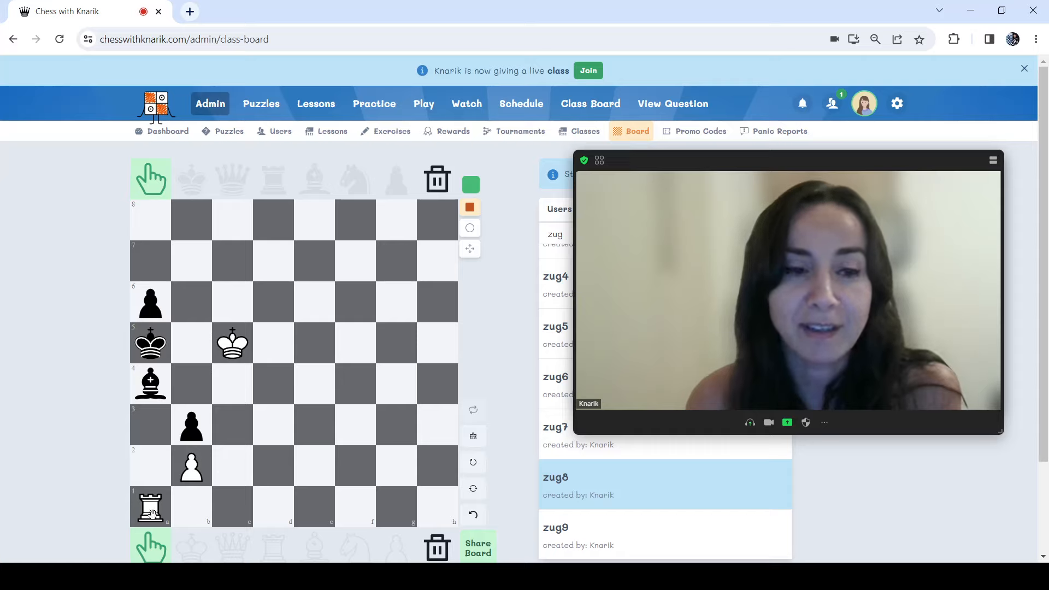
# Sacrifice the white rook on a2 and push the white pawn to b4
pyautogui.moveTo(150, 506); pyautogui.dragTo(149, 467)
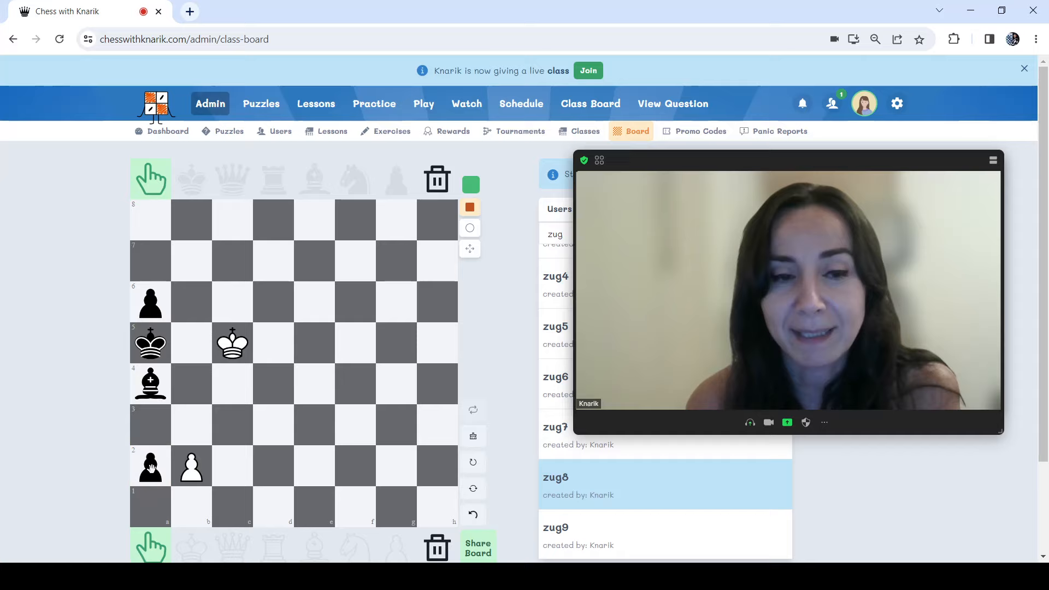
pyautogui.moveTo(192, 467); pyautogui.dragTo(192, 384)
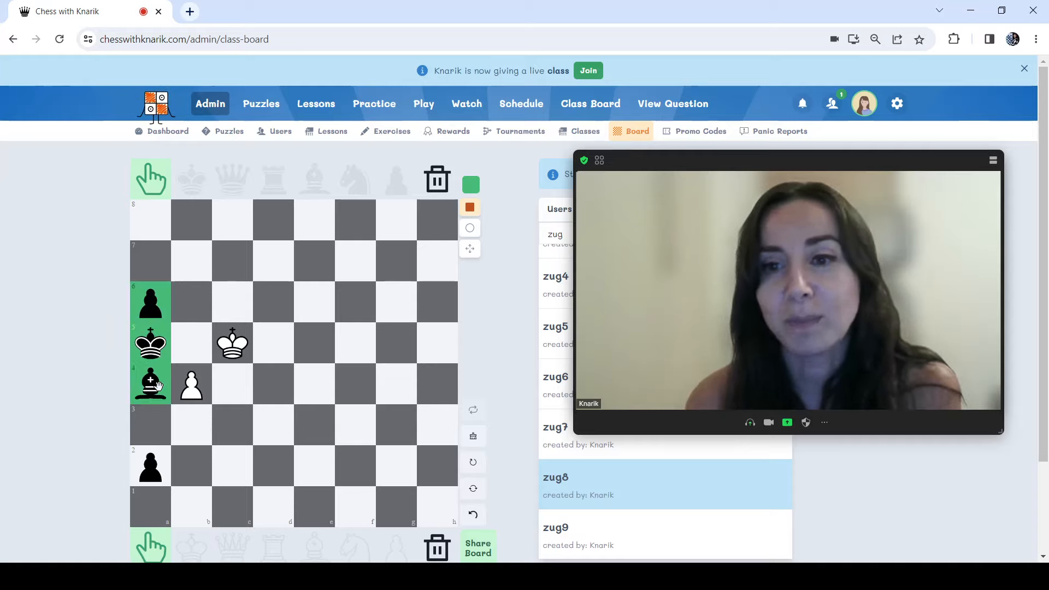
pyautogui.moveTo(661, 503)
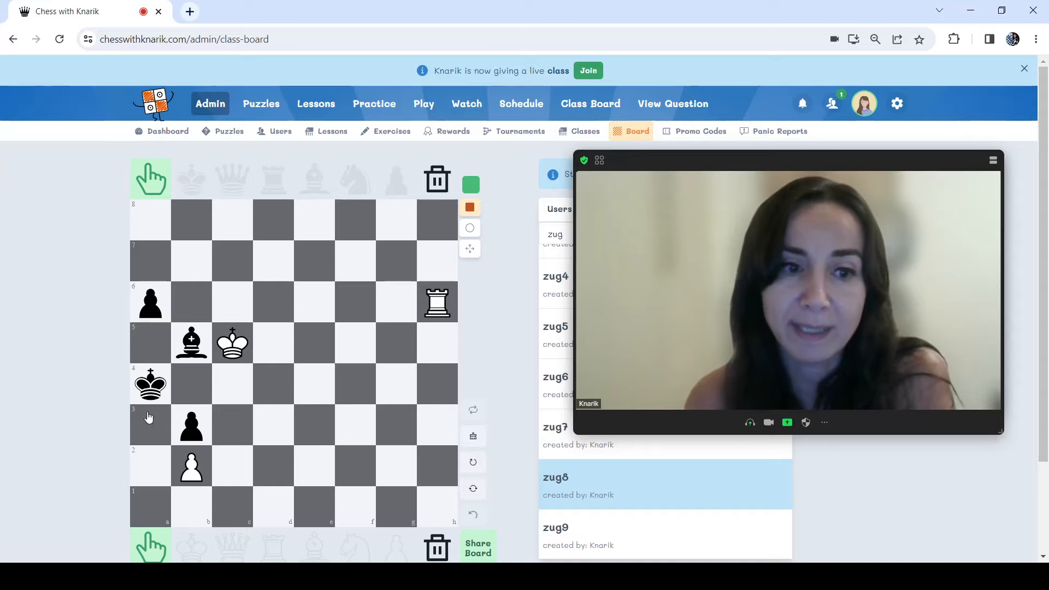
# Return the black king to a5 and bishop to a4, then play the rook sacrifice on a2
pyautogui.click(150, 384)
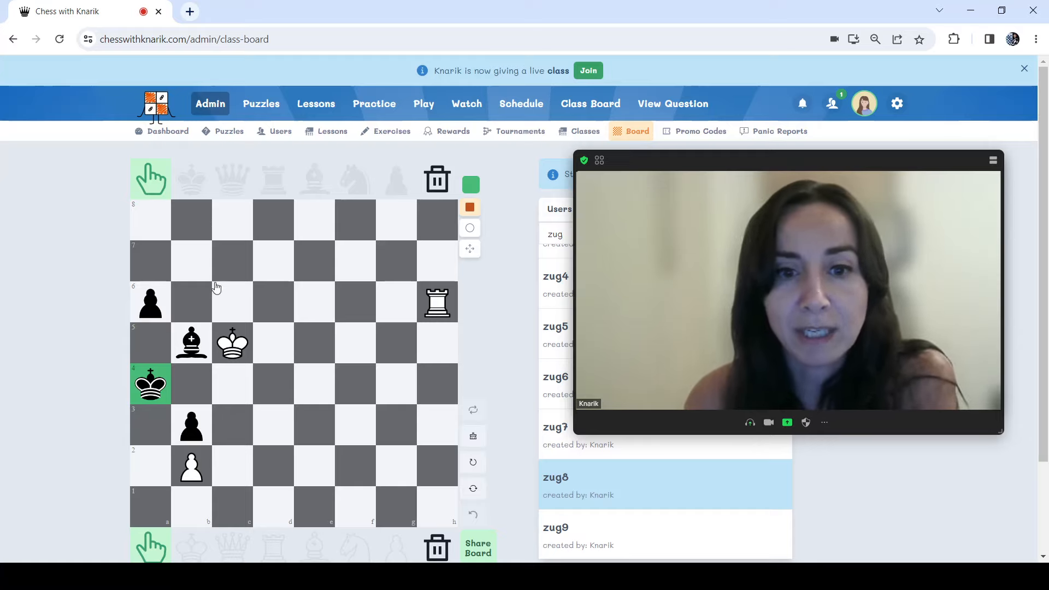
pyautogui.moveTo(439, 302); pyautogui.dragTo(438, 506)
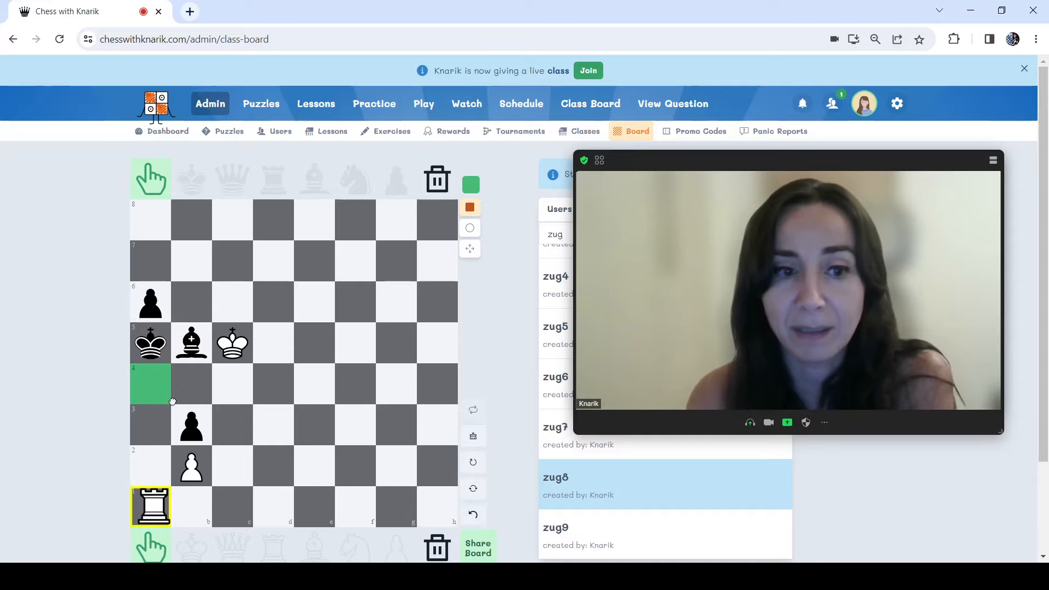
pyautogui.moveTo(191, 343); pyautogui.dragTo(149, 384)
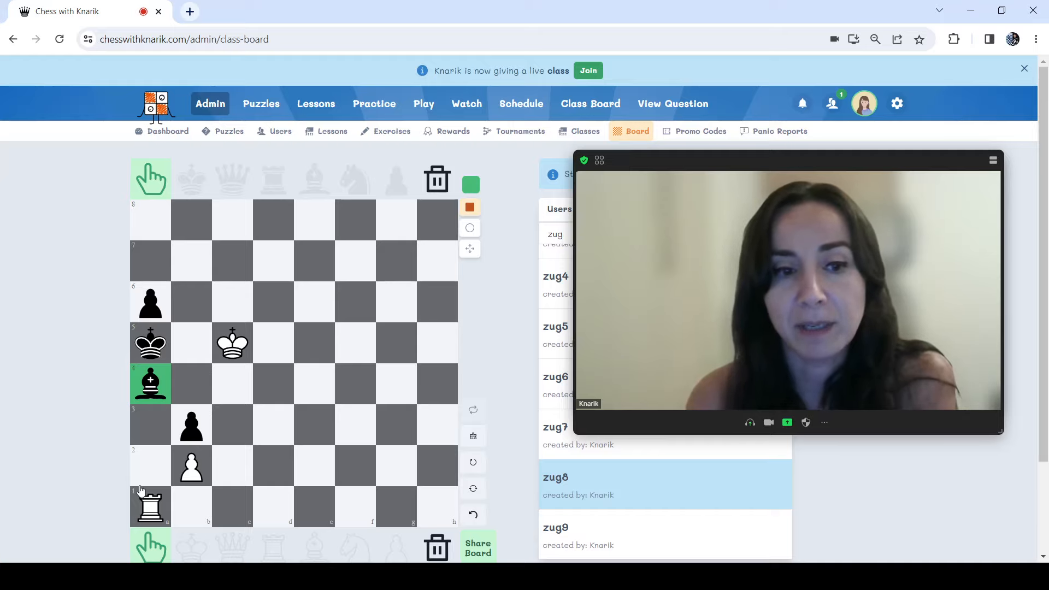
pyautogui.moveTo(151, 506); pyautogui.dragTo(151, 467)
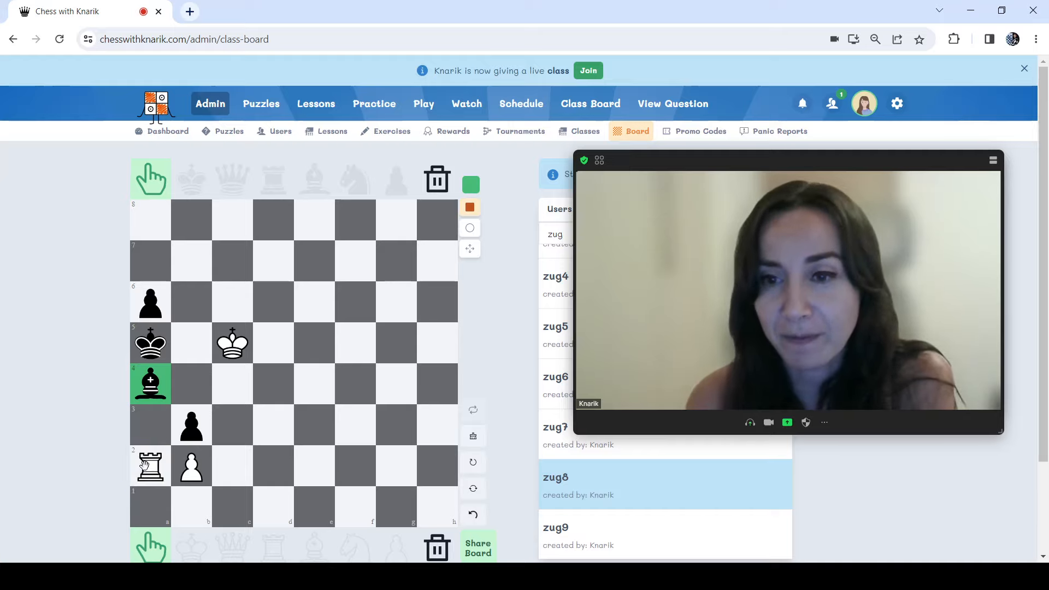